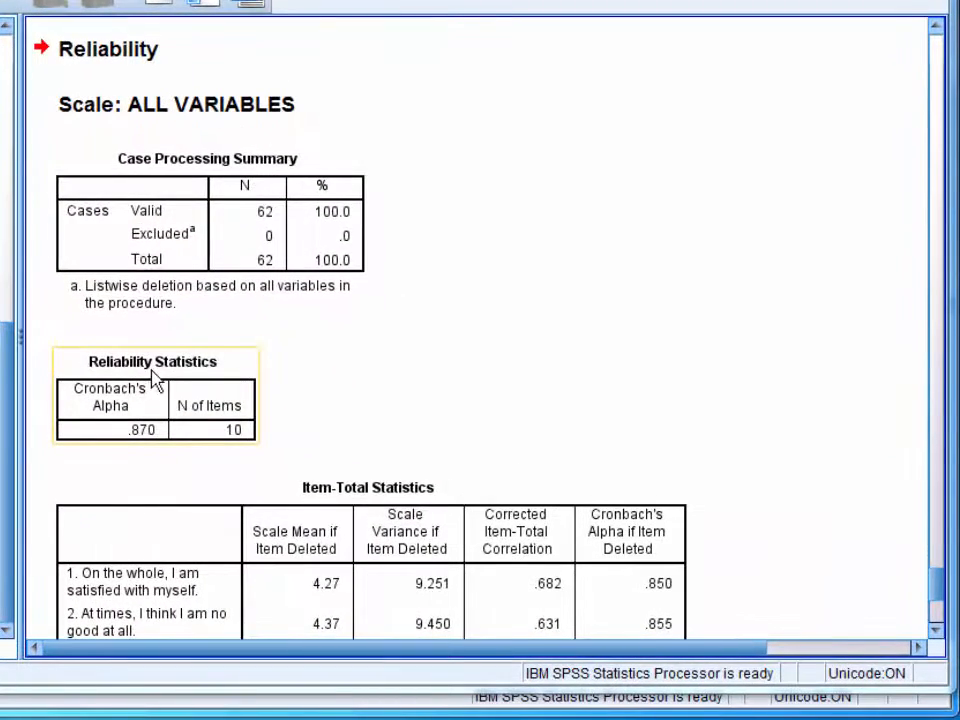
mouse_move(213, 375)
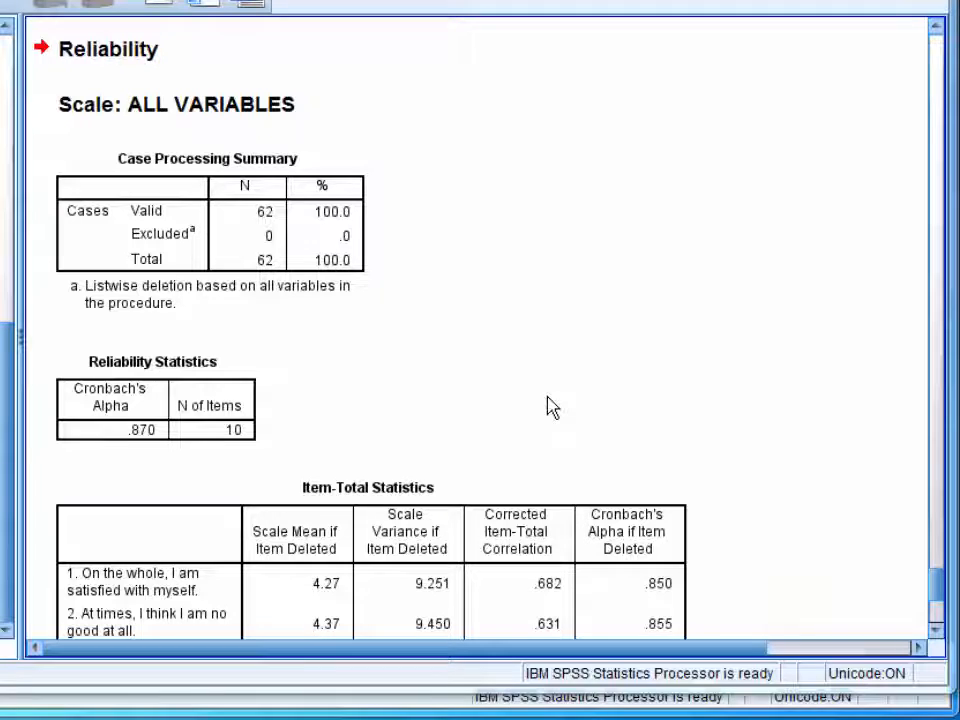
Select the Reliability Statistics table, then scroll down to select the 10-item Item-Total Statistics table.
left_click(150, 430)
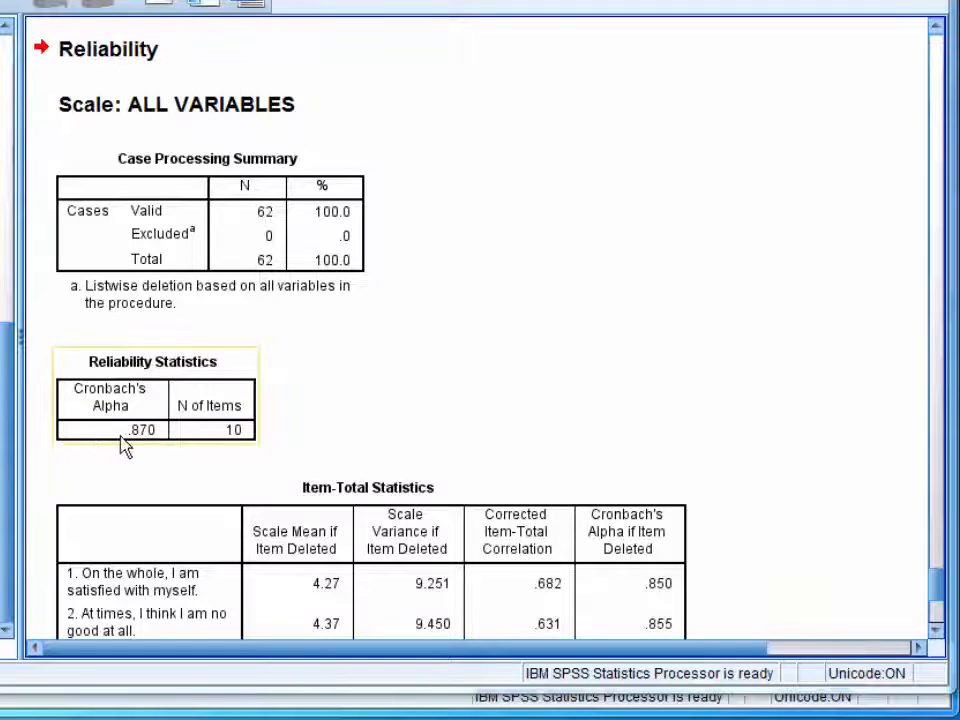
mouse_move(165, 448)
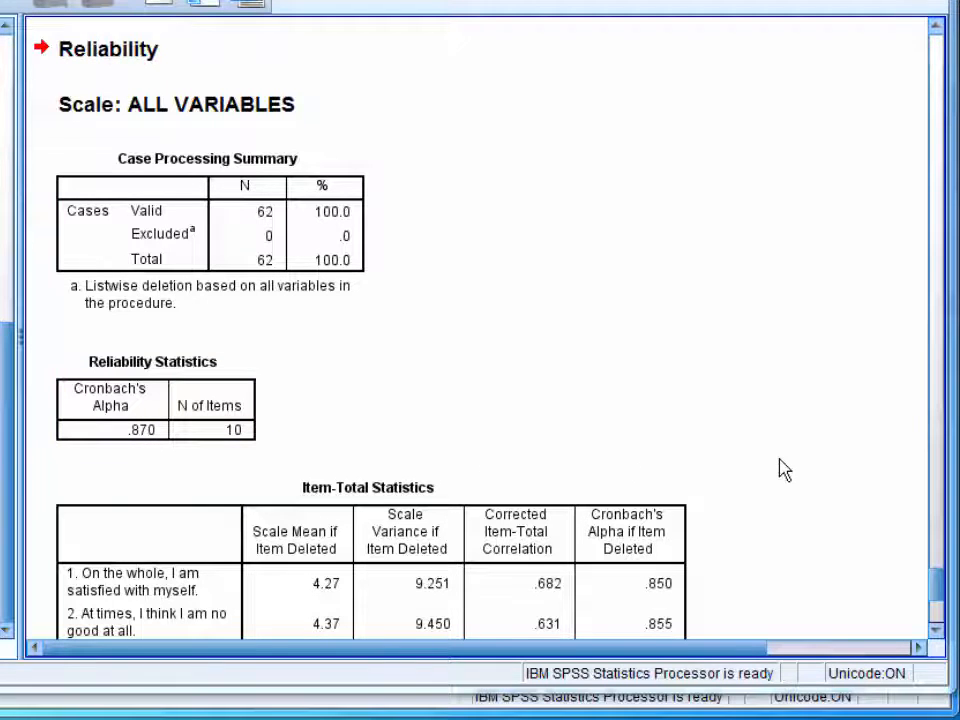
scroll("down", 3)
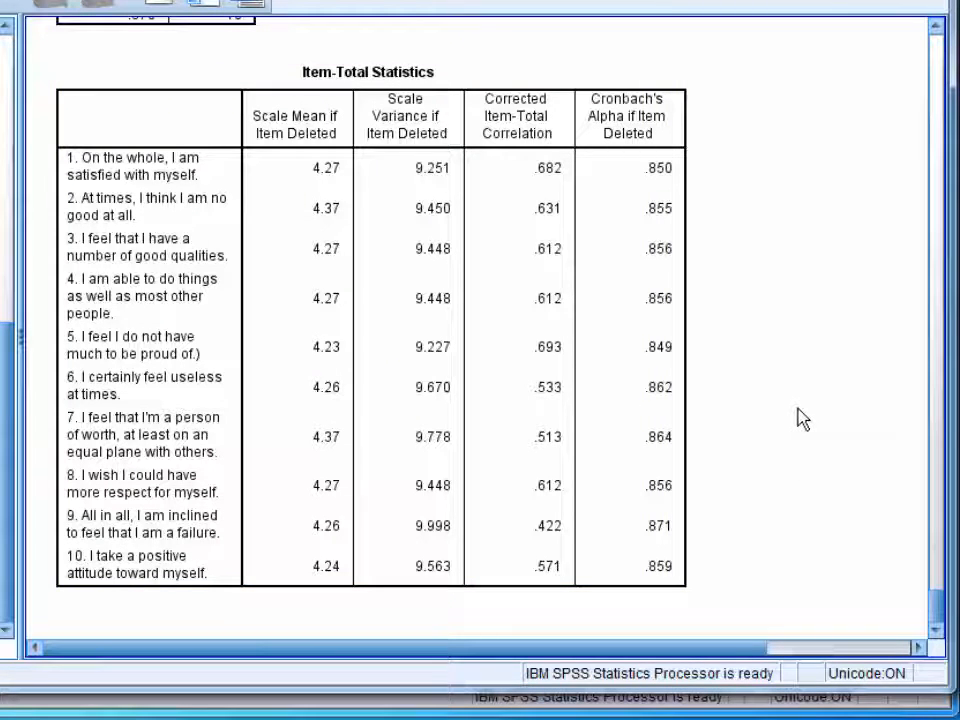
mouse_move(800, 263)
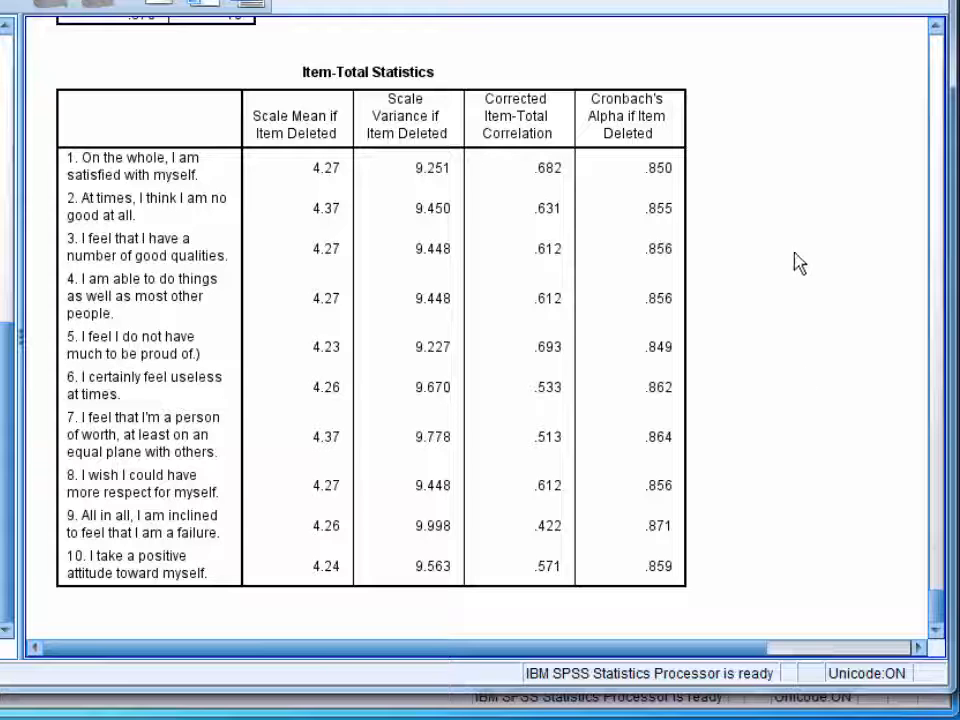
left_click(647, 168)
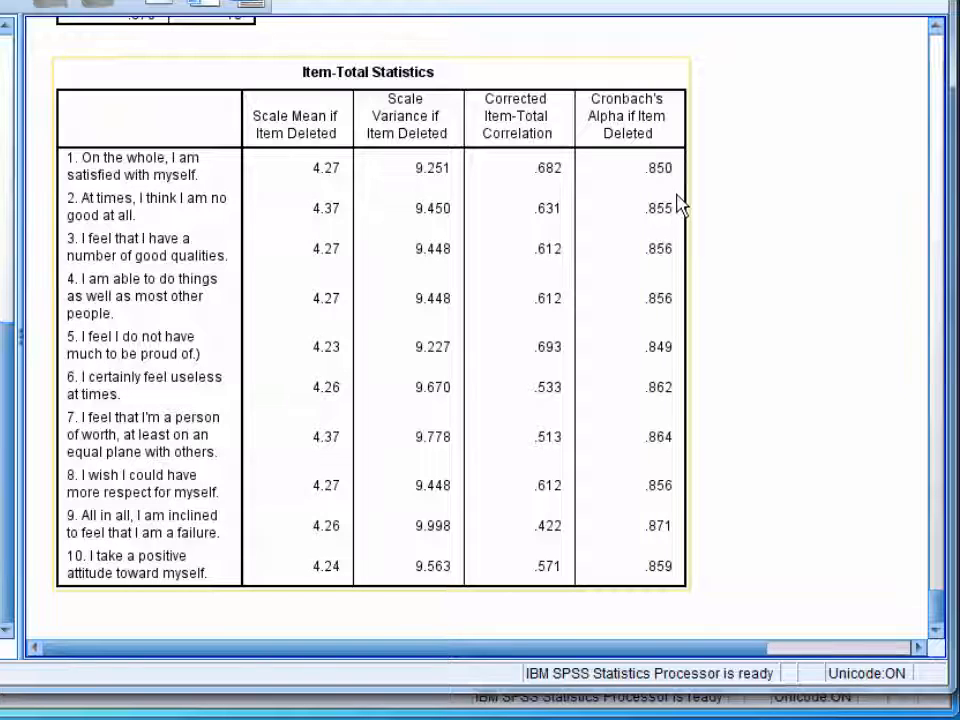
mouse_move(670, 328)
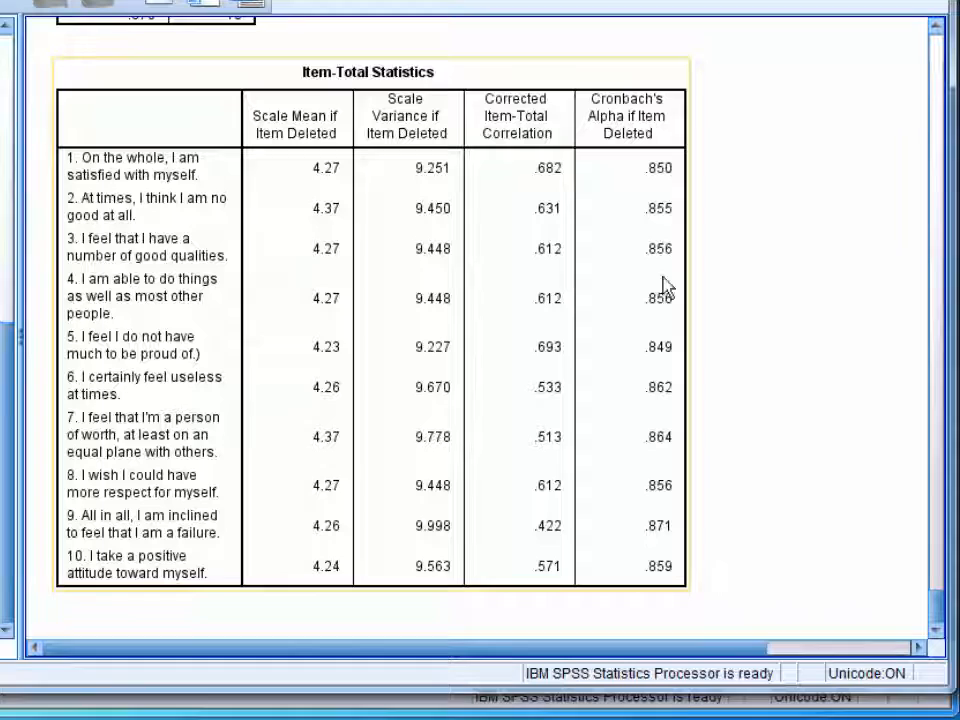
mouse_move(740, 168)
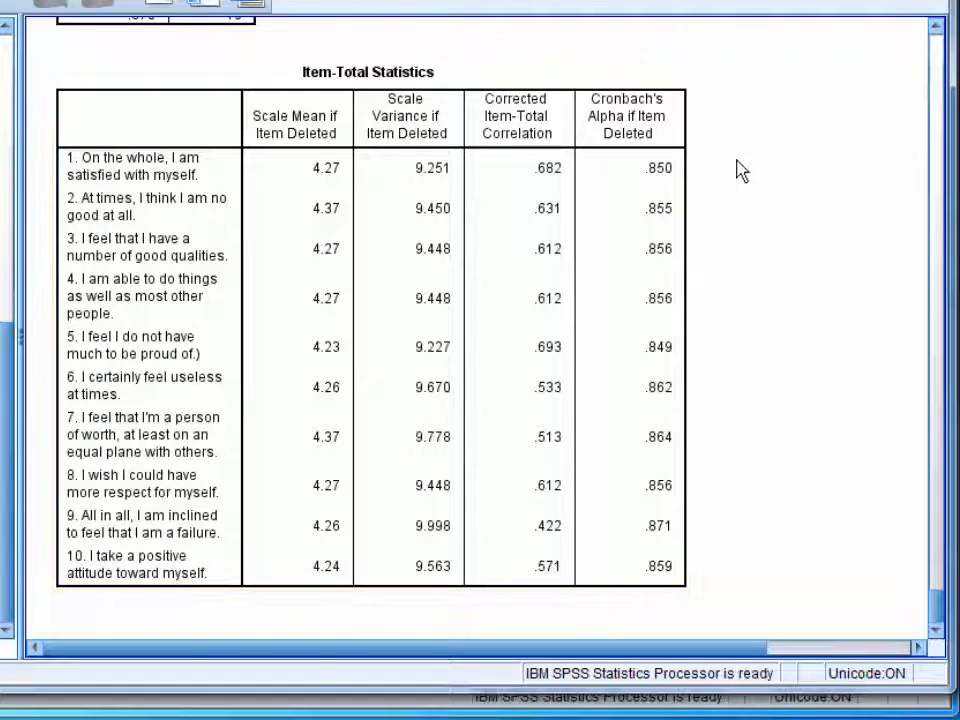